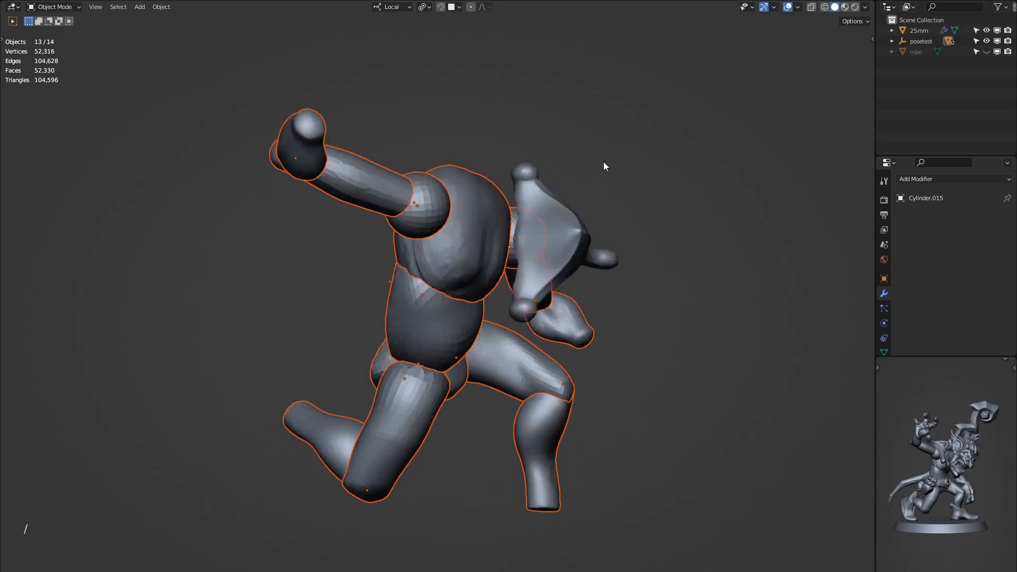
Isolate the posed body parts, duplicate them and join the copies into one mesh
key(X)
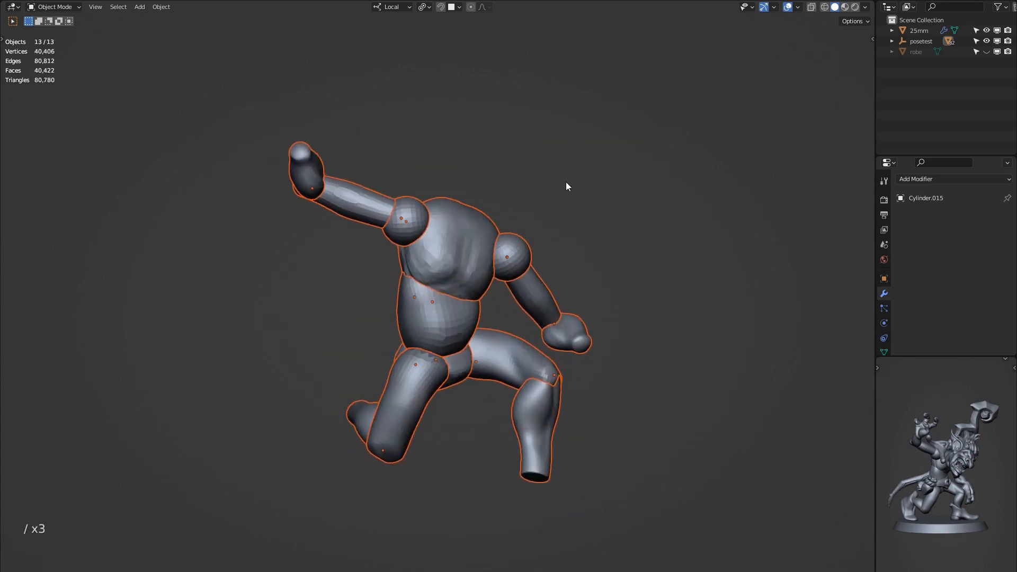
key(shift+d)
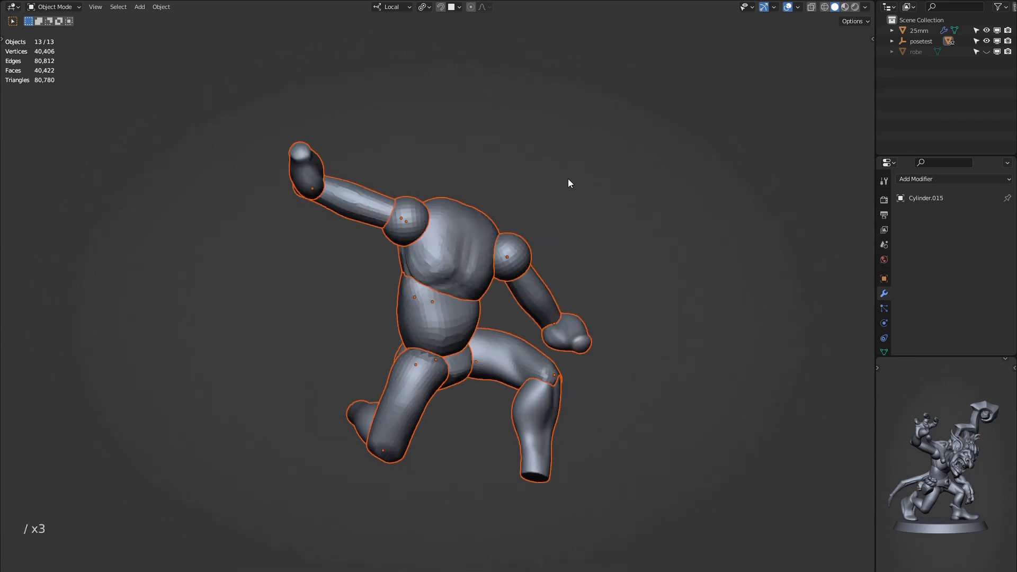
key(shift+d)
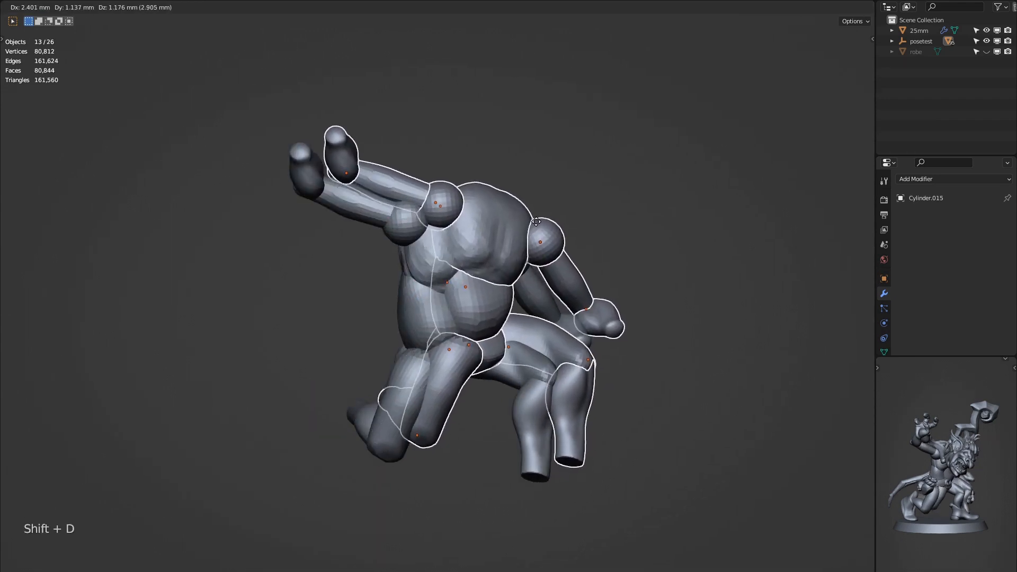
key(ctrl+j)
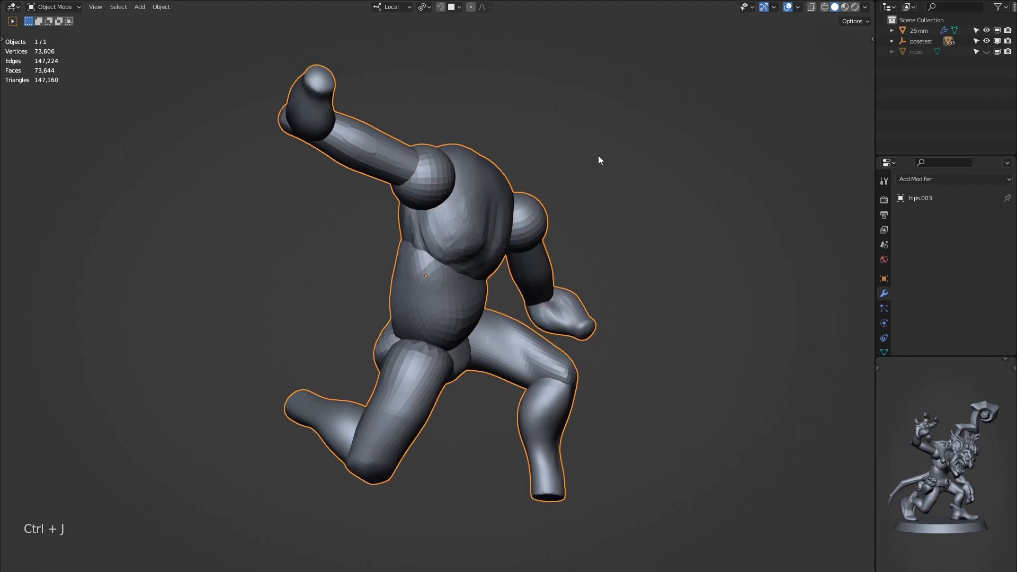
In Sculpt Mode, inflate the joined mesh into a thicker robe and draw sharp detail lines with a smaller brush
key(v)
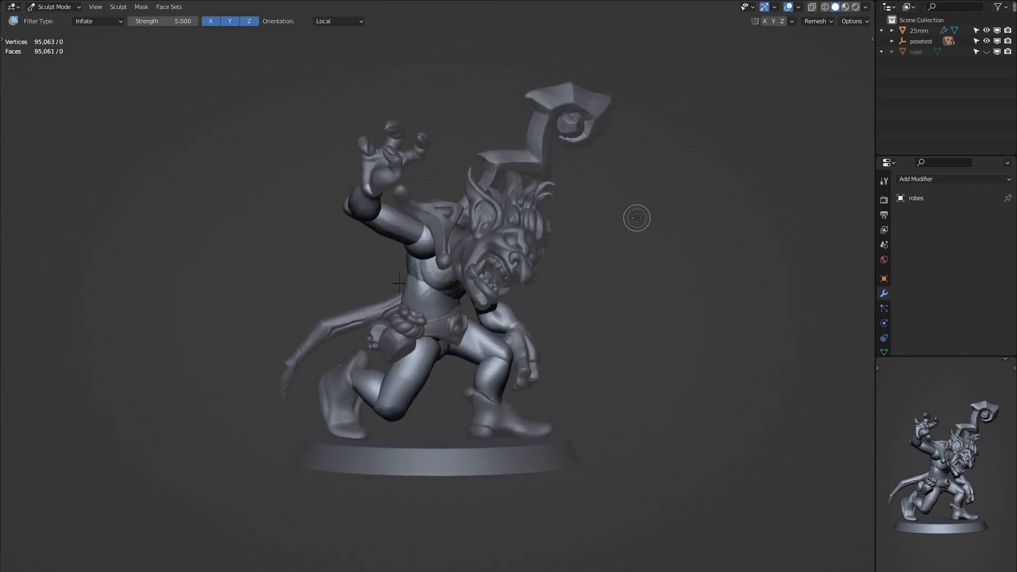
key(Ctrl+Alt+,)
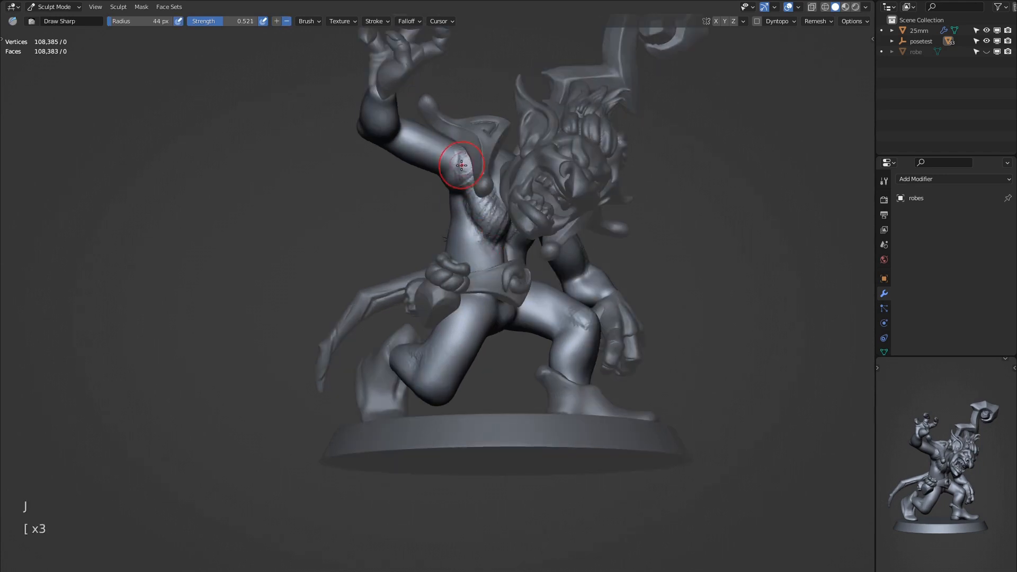
mouse_move(531, 237)
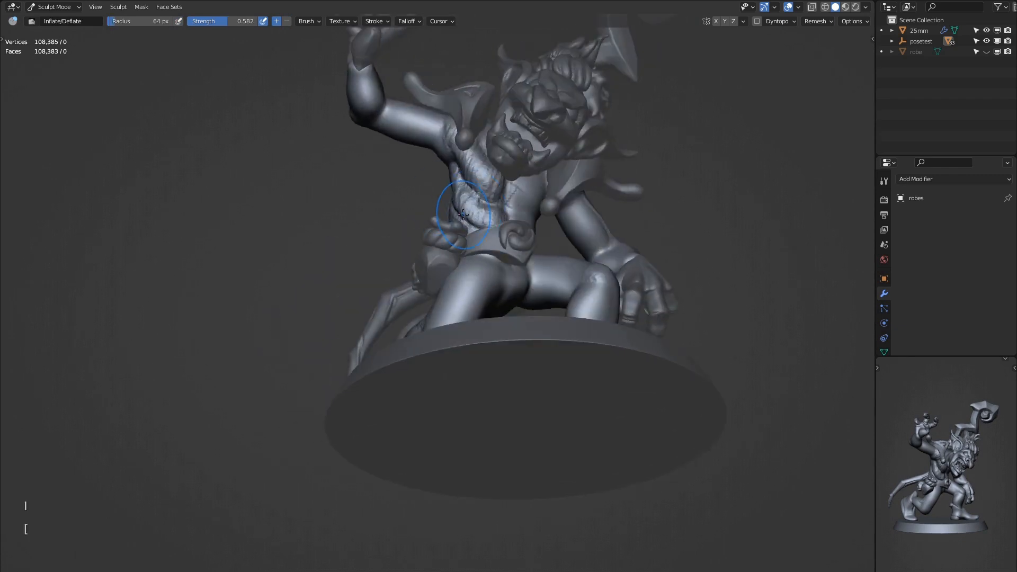
key([)
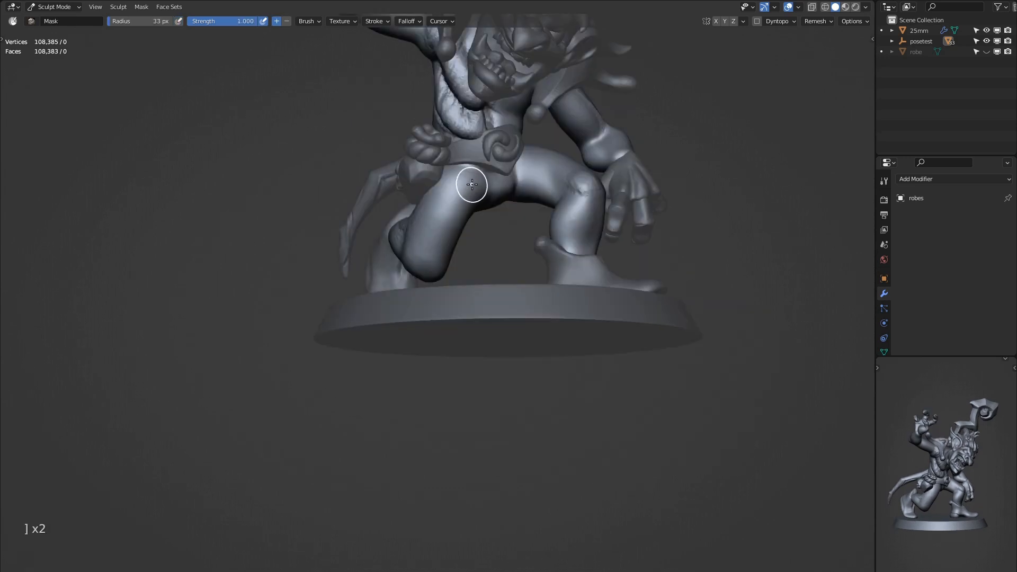
Grab the leg area outward into a wide bulging skirt, pinch it smooth and voxel remesh at 0.15 mm
key([)
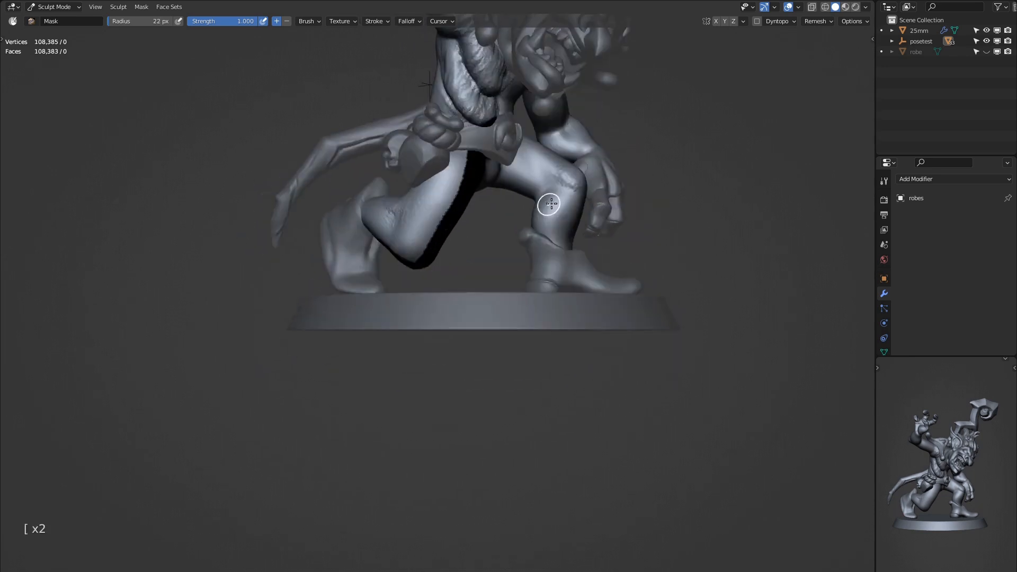
key(g)
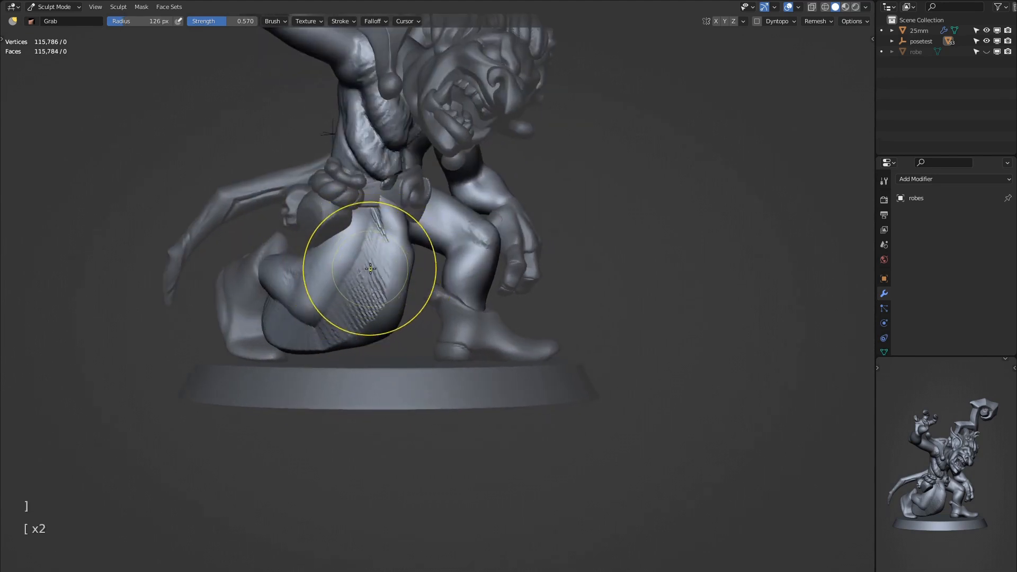
key([)
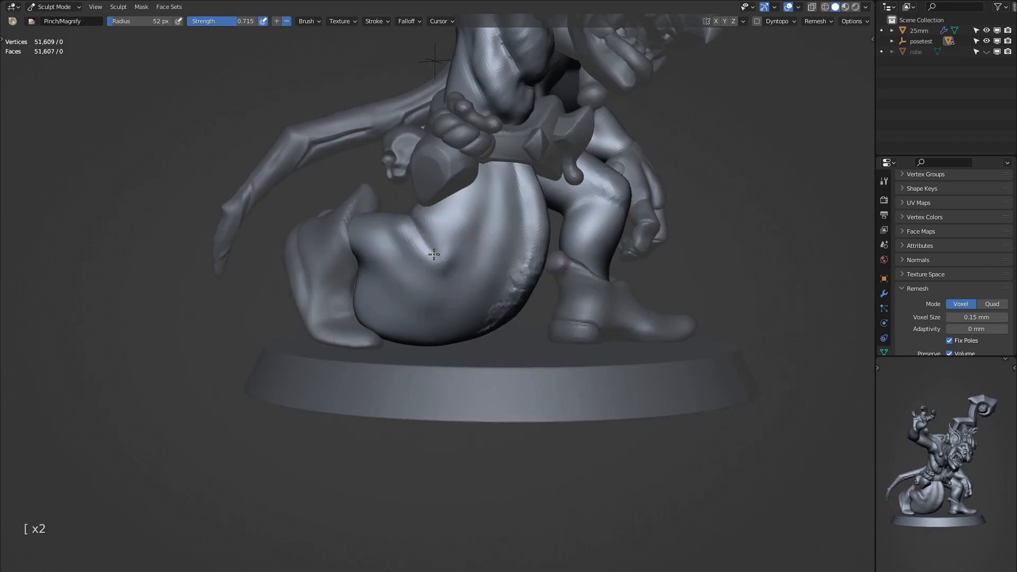
Drag the skirt down over both legs, undoing bad strokes, and shape a loose ruffled hem with folds
key(g)
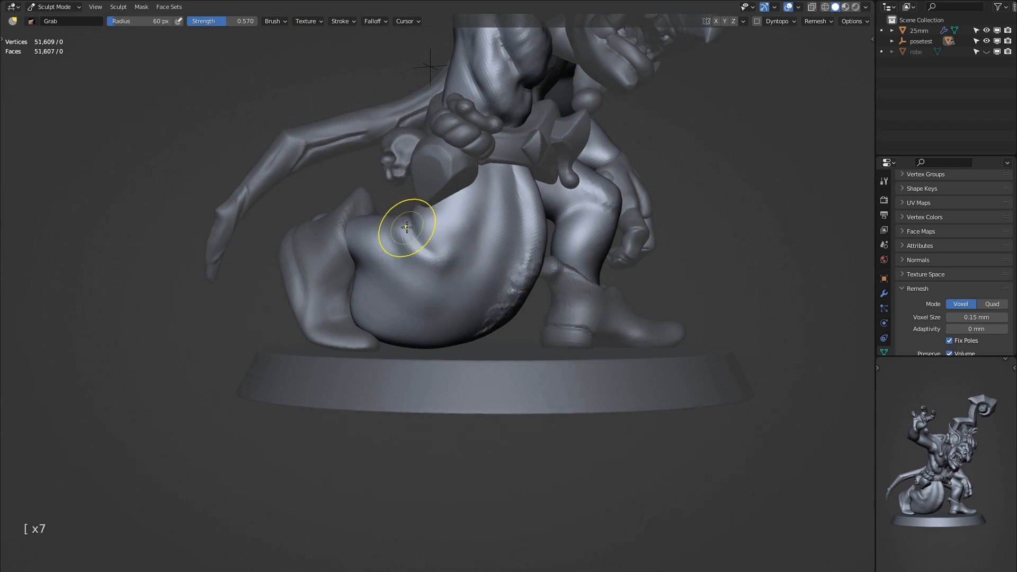
key(ctrl+z)
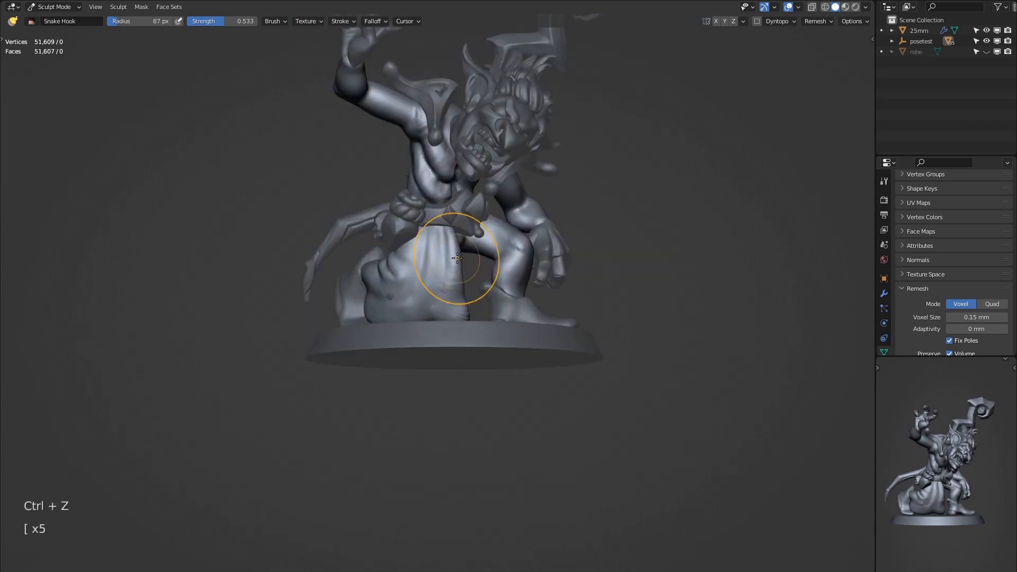
key(ctrl+z)
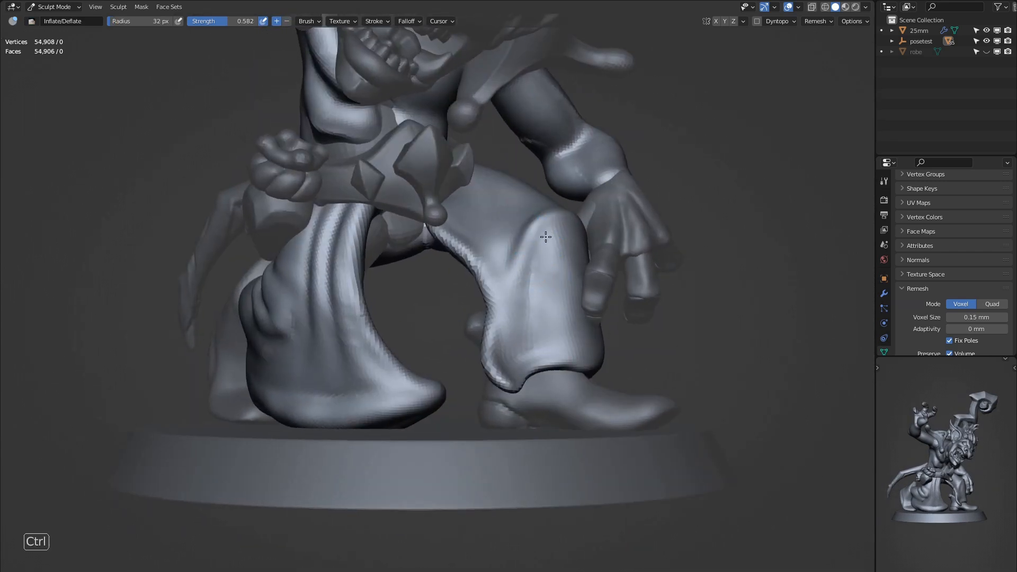
mouse_move(522, 312)
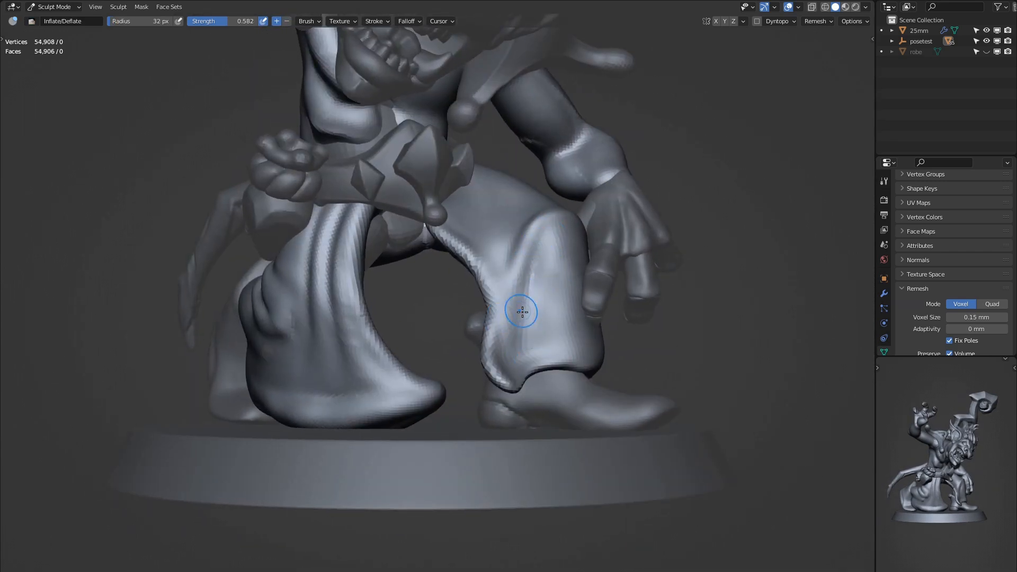
key(])
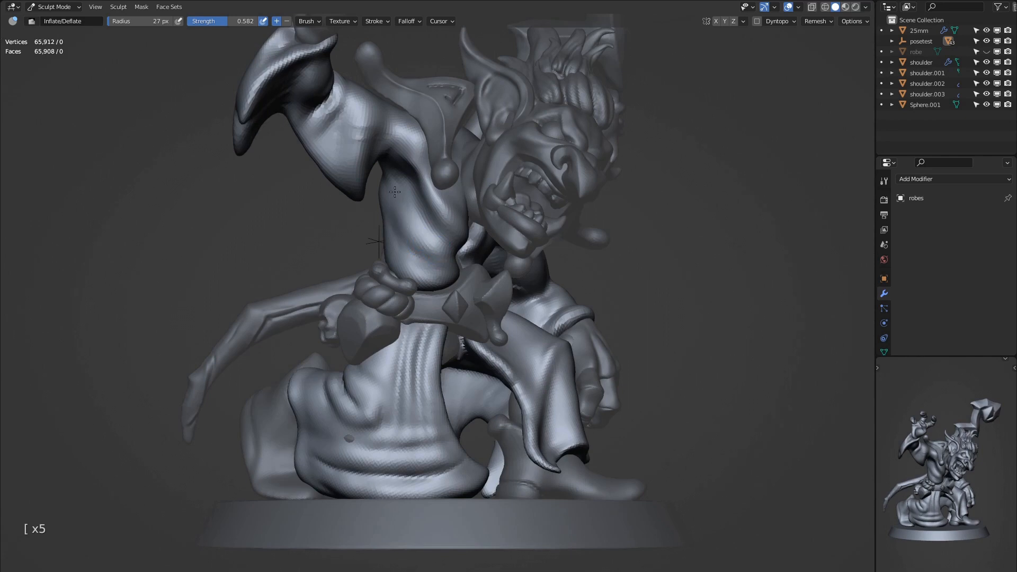
Sculpt the robe over the torso and arm into a loose sleeve with long vertical folds
key(p)
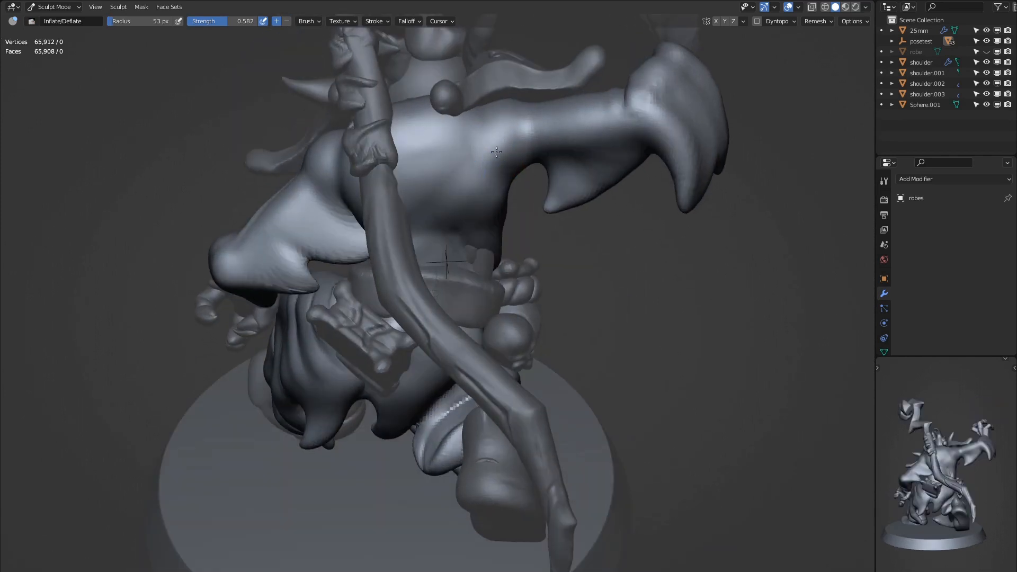
Grab the back shoulders into a smoother mass and add soft diagonal folds with a smaller brush
key(g)
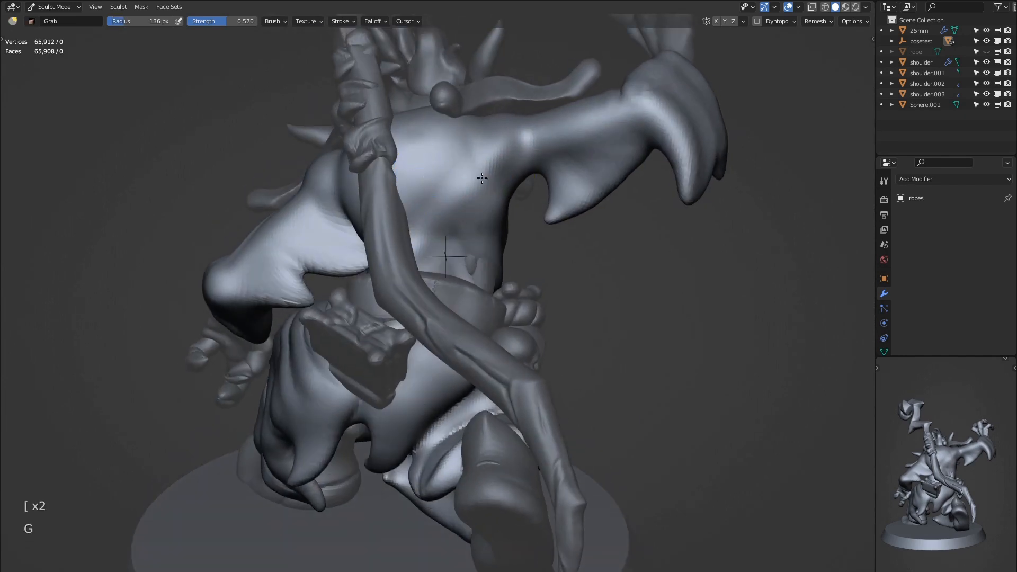
key(P)
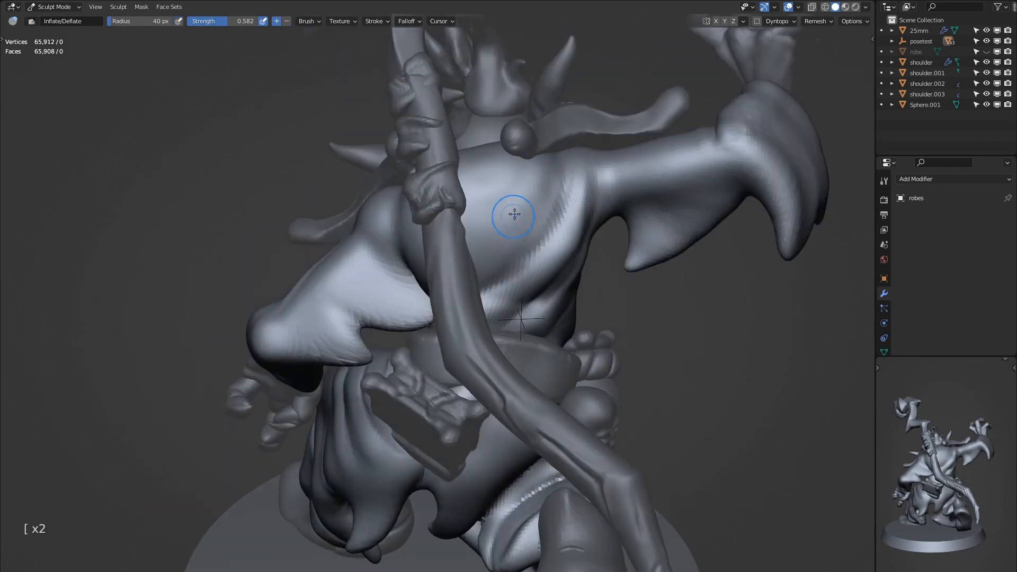
key(p)
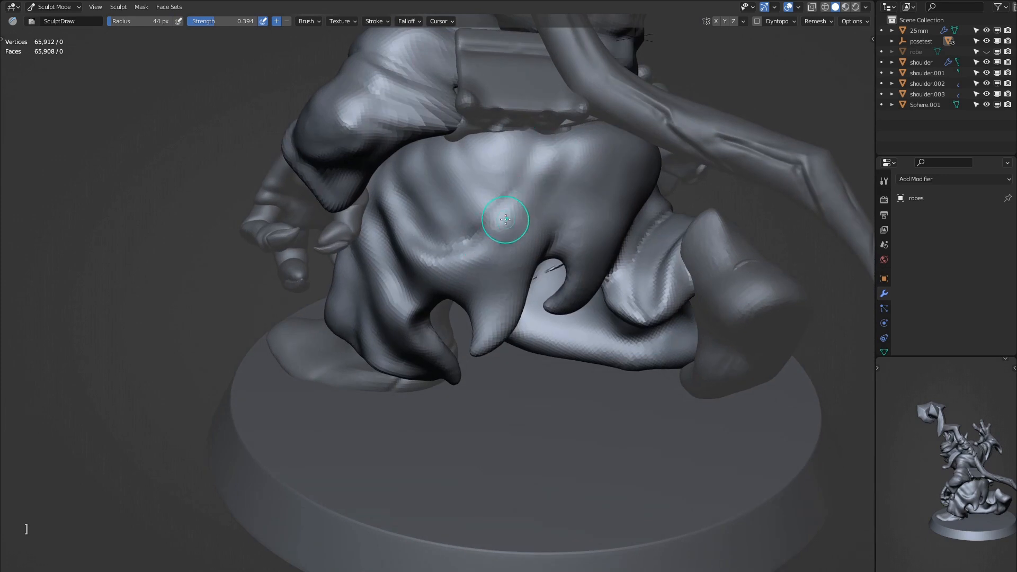
mouse_move(389, 188)
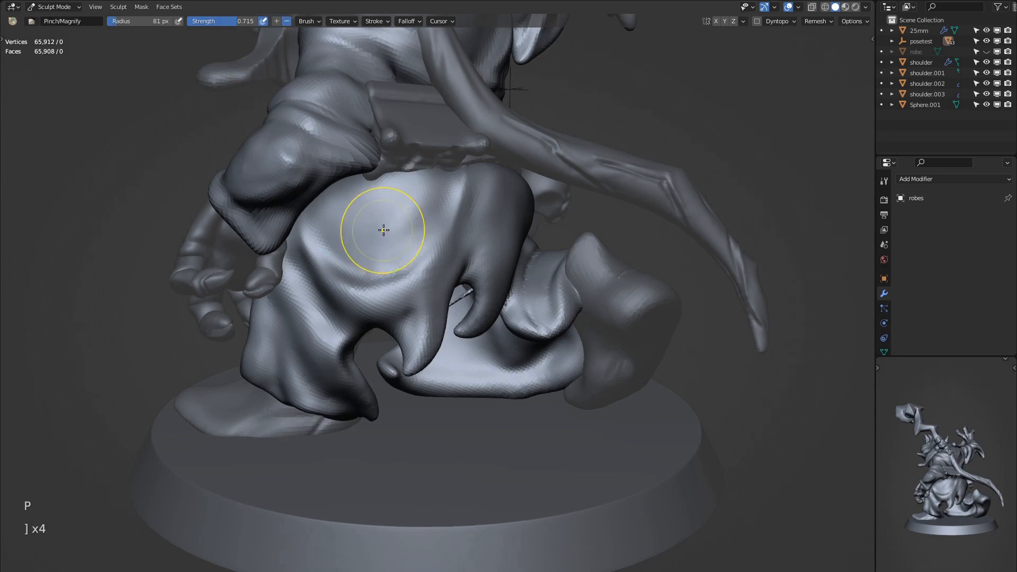
Carve deep hanging folds and sharp creases into the back skirt with pointed hem tips
key(j)
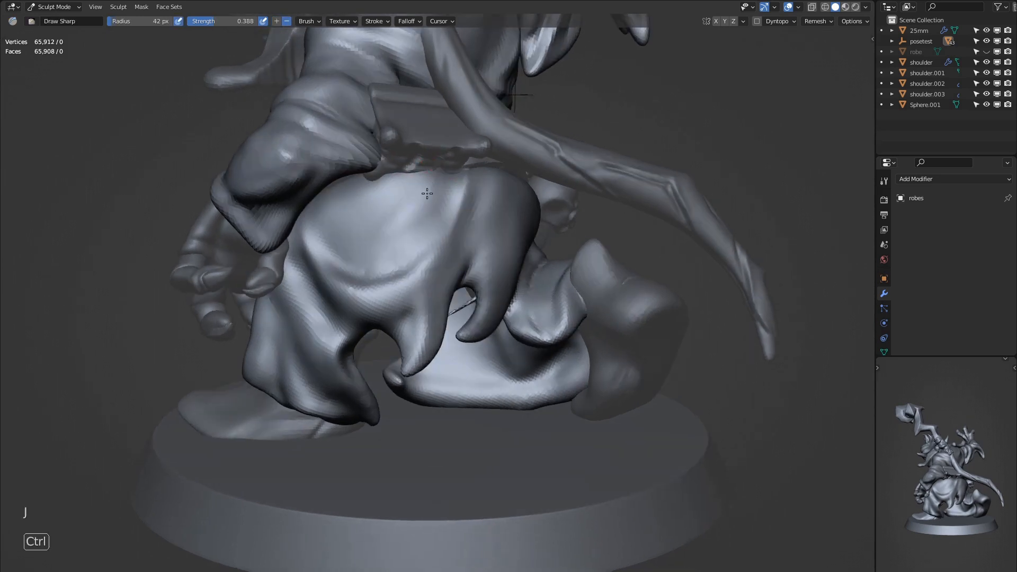